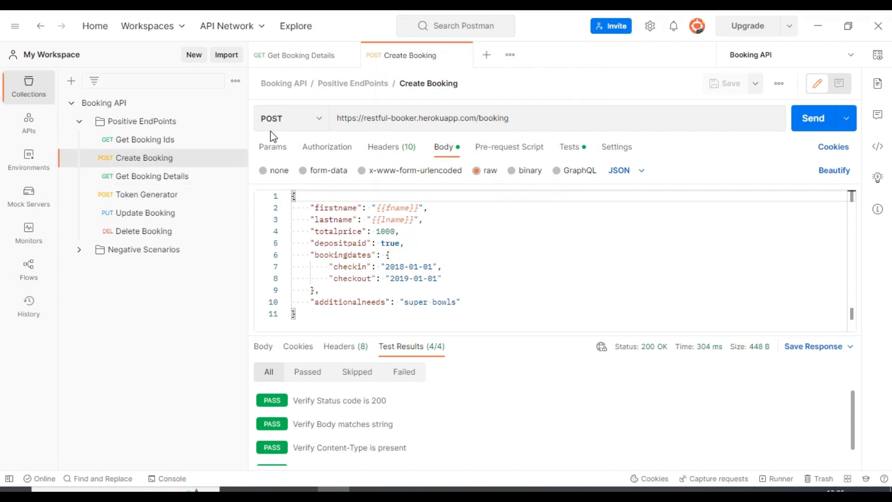
# Generate the Create Booking request as a cURL code snippet and copy it.
pyautogui.doubleClick(438, 118)
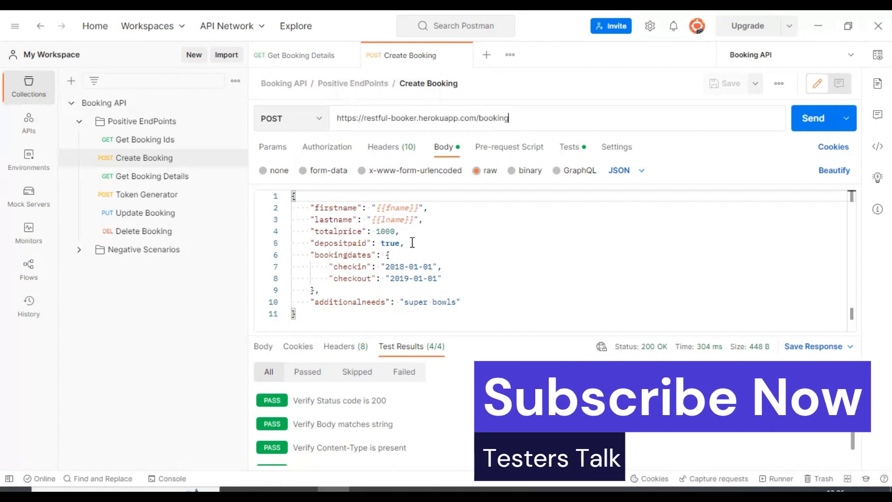
pyautogui.moveTo(479, 150)
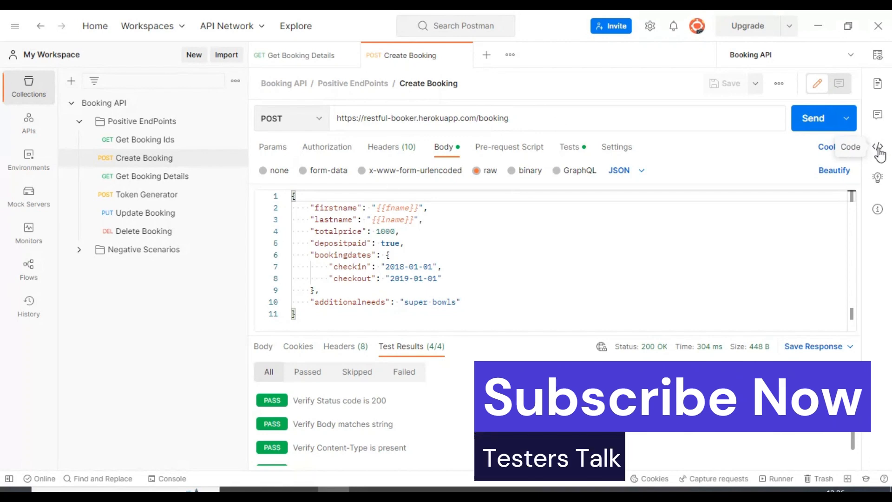
pyautogui.click(878, 147)
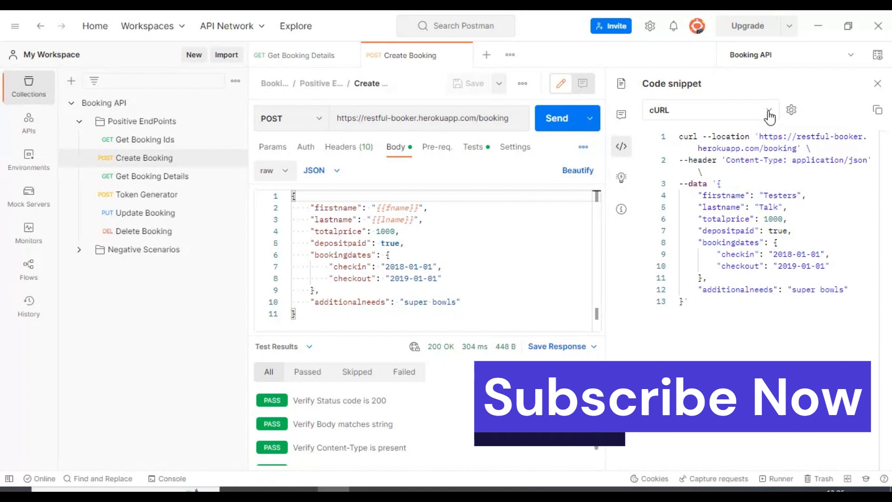
pyautogui.click(710, 110)
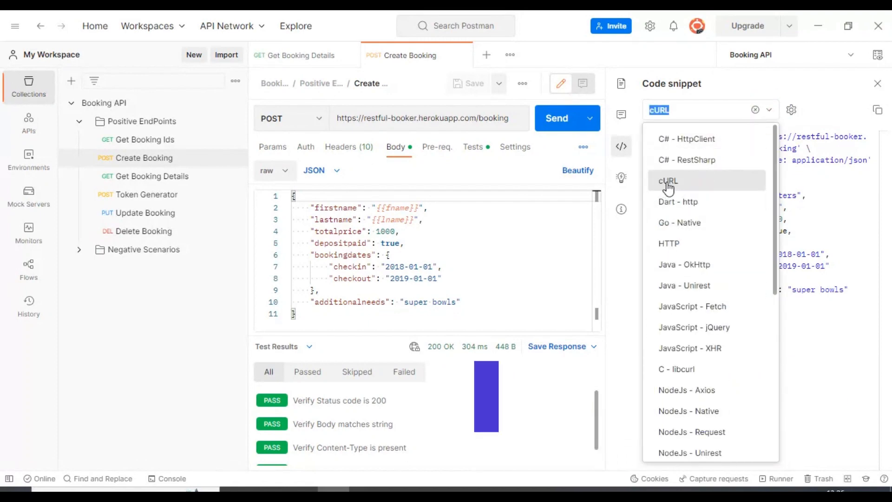
pyautogui.click(666, 180)
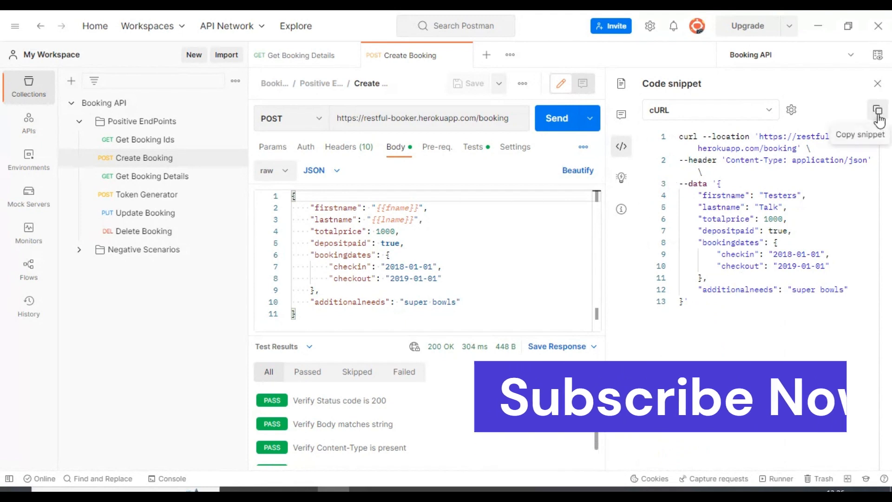
pyautogui.click(877, 110)
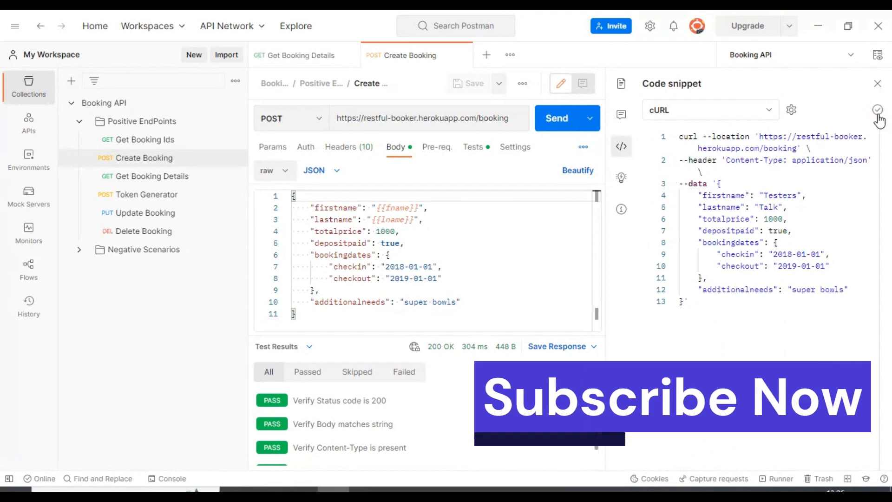
pyautogui.click(878, 83)
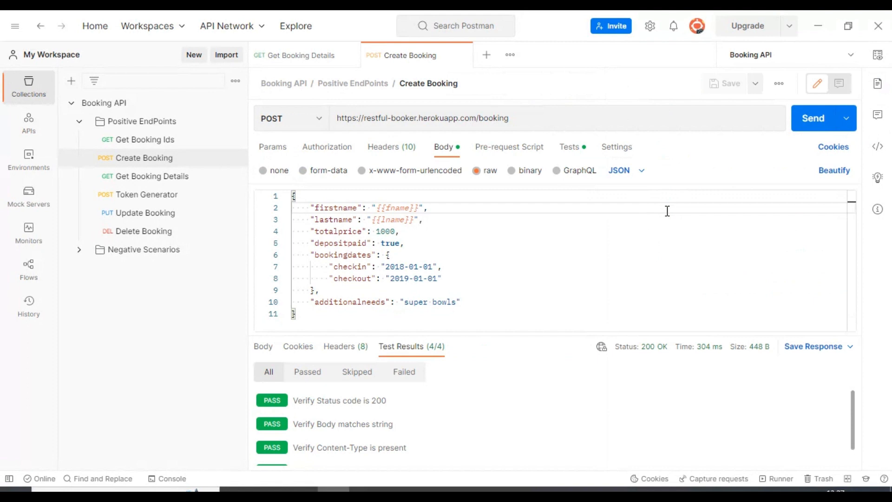
# Import the copied cURL command as raw text and confirm the detected booking request.
pyautogui.click(427, 208)
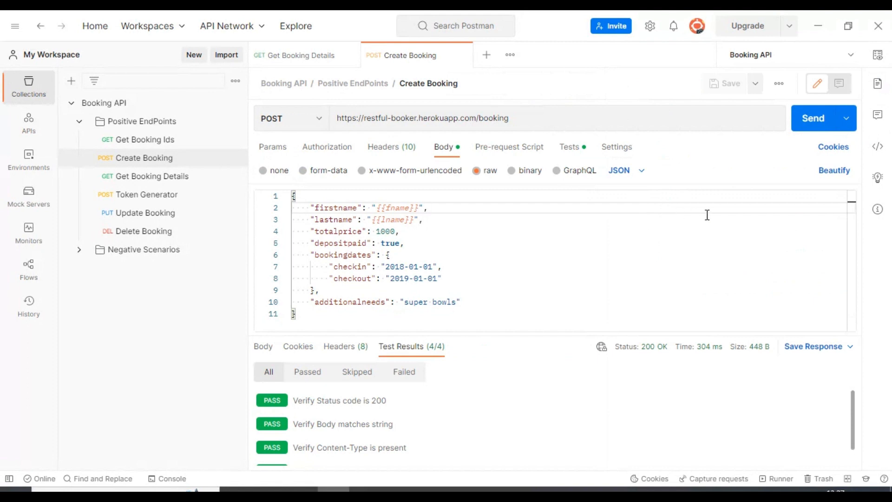
pyautogui.moveTo(219, 61)
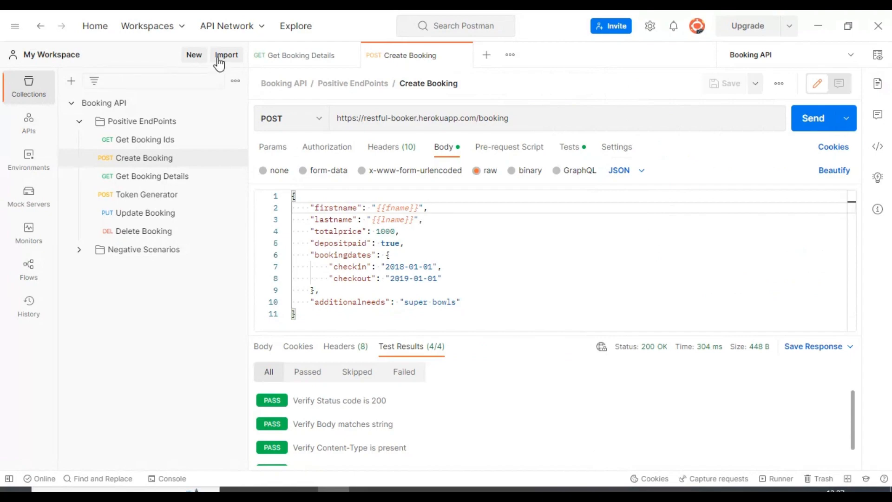
pyautogui.click(225, 55)
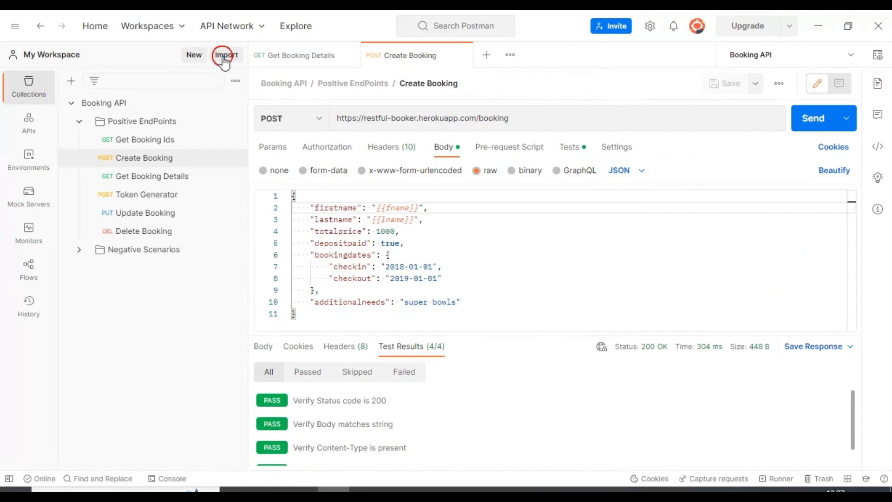
pyautogui.click(225, 55)
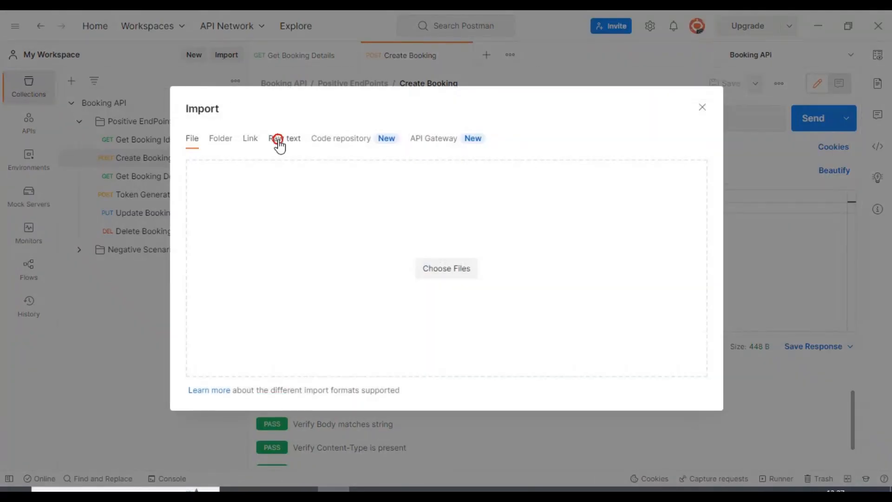
pyautogui.click(284, 139)
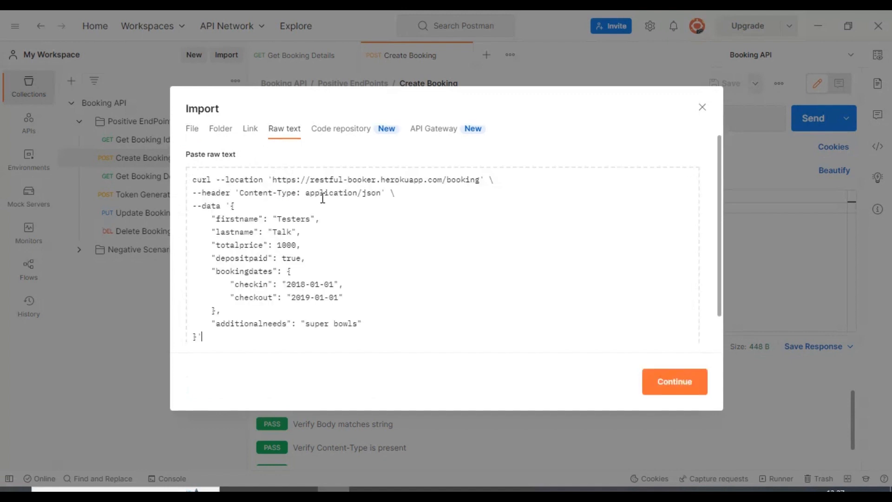
pyautogui.click(675, 381)
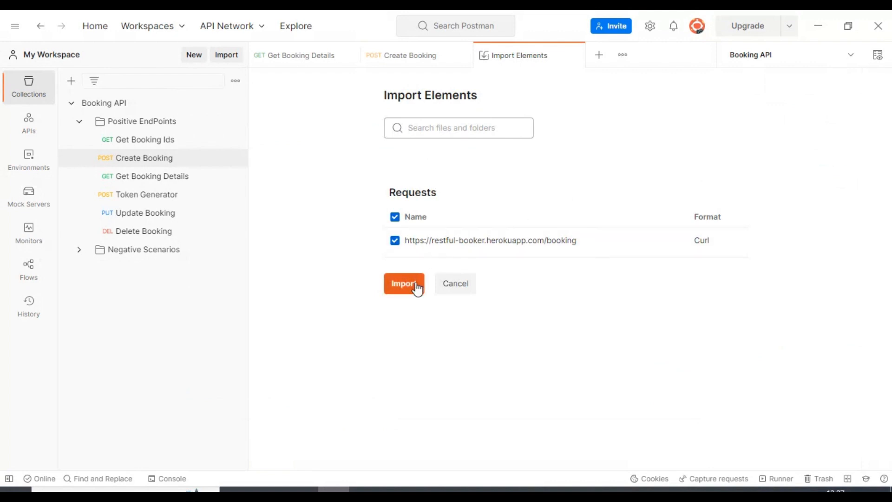
pyautogui.click(403, 284)
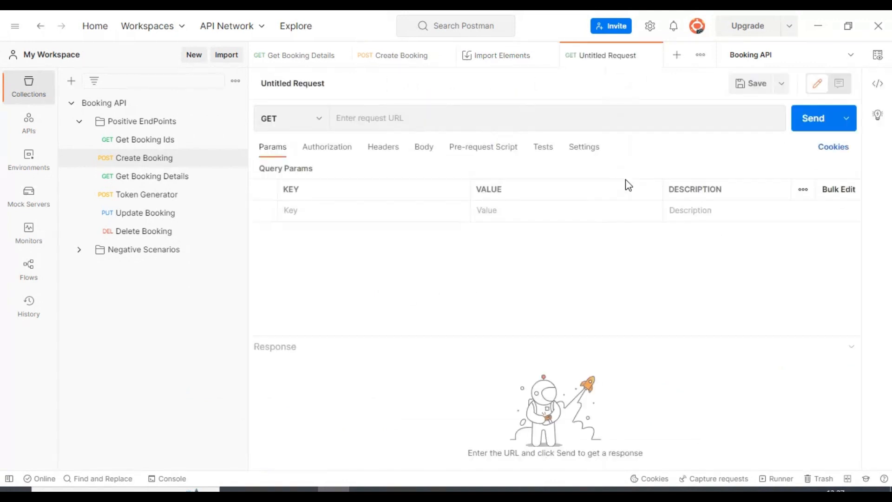
# Save the imported request under the new name 'Curl Command Import'.
pyautogui.write('https://restful-booker.herokuapp.com/booking')
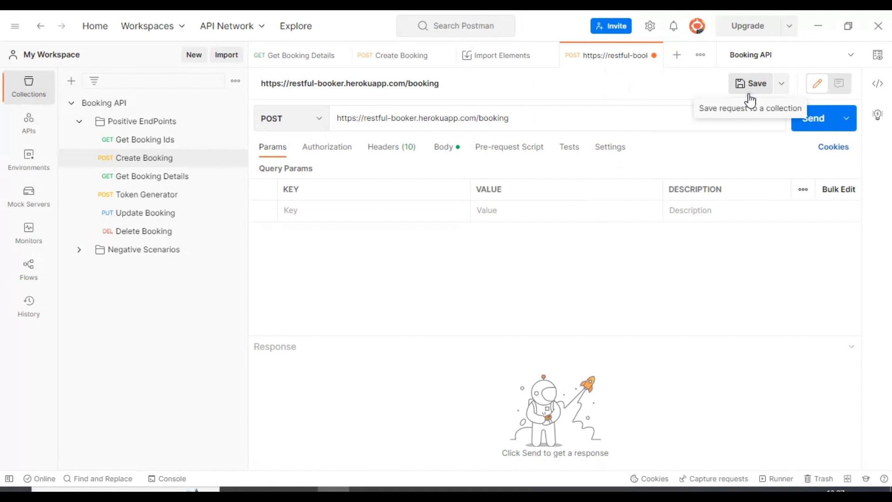
pyautogui.click(781, 83)
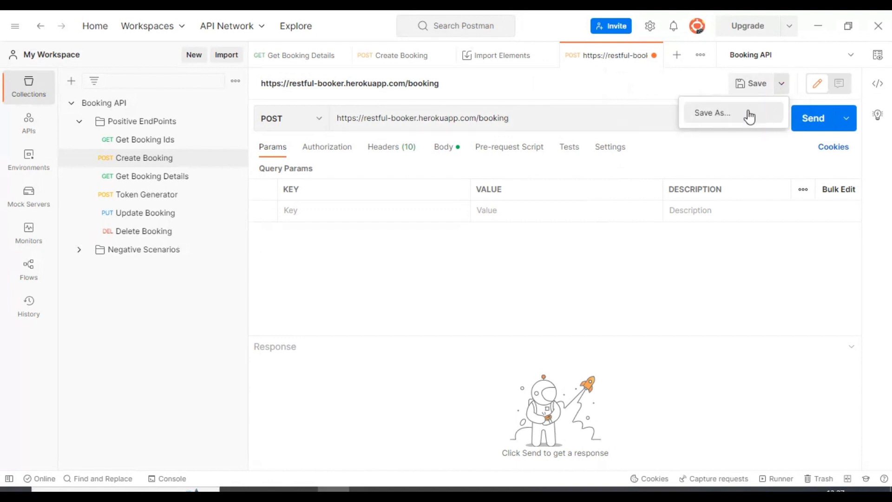
pyautogui.click(712, 113)
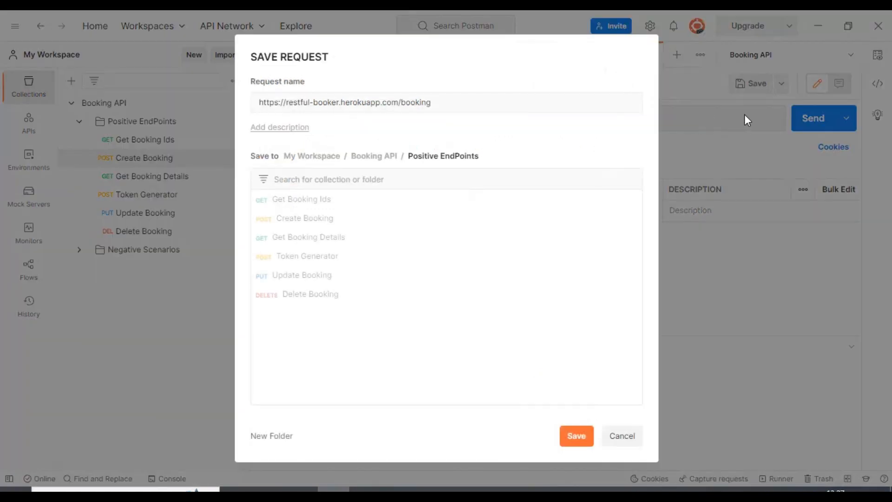
pyautogui.click(344, 102)
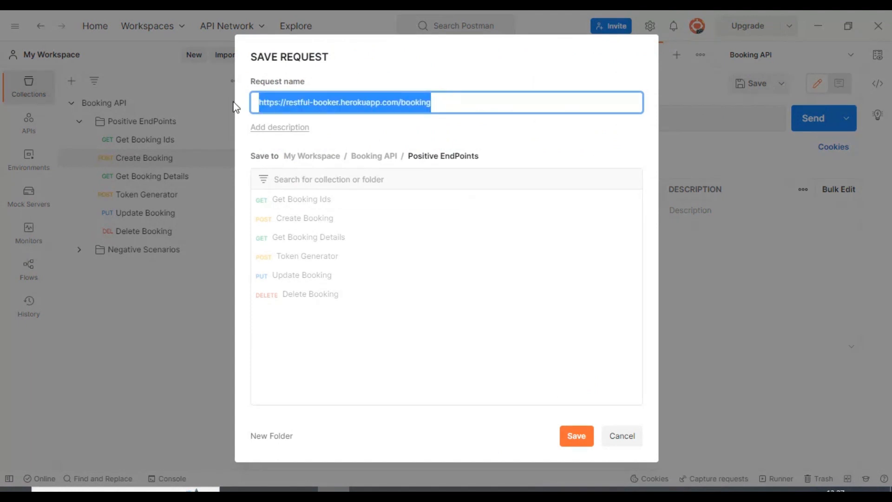
pyautogui.moveTo(555, 145)
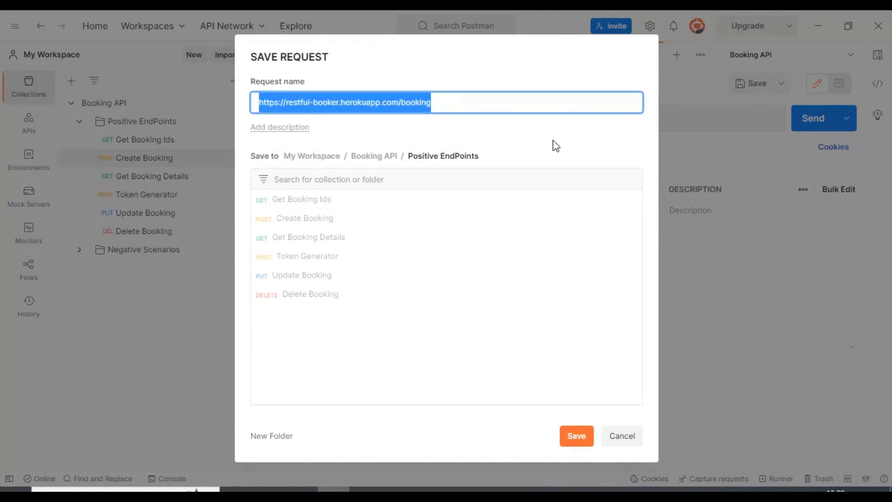
pyautogui.write('CUr')
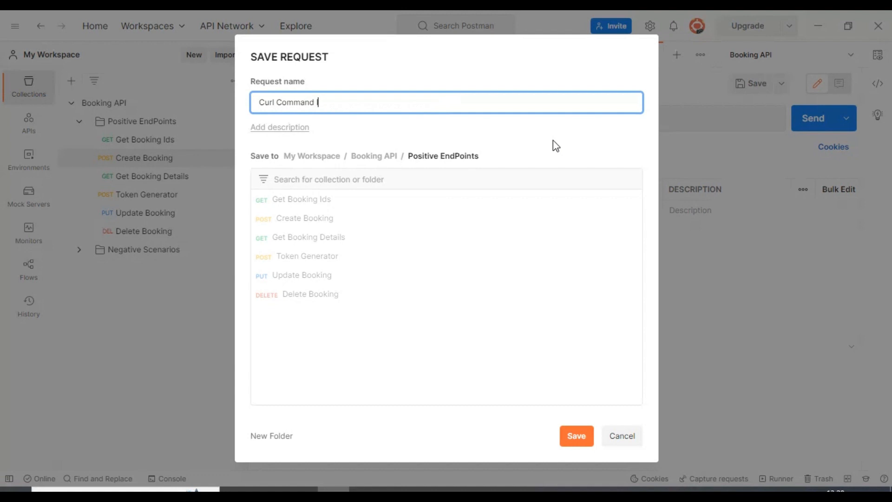
pyautogui.write('Import')
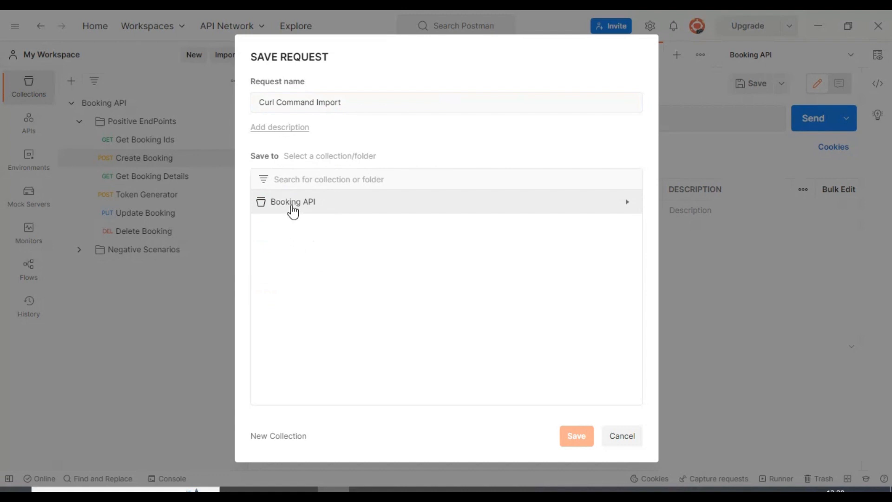
# Choose Booking API > Positive EndPoints as the destination and save the request there.
pyautogui.click(292, 201)
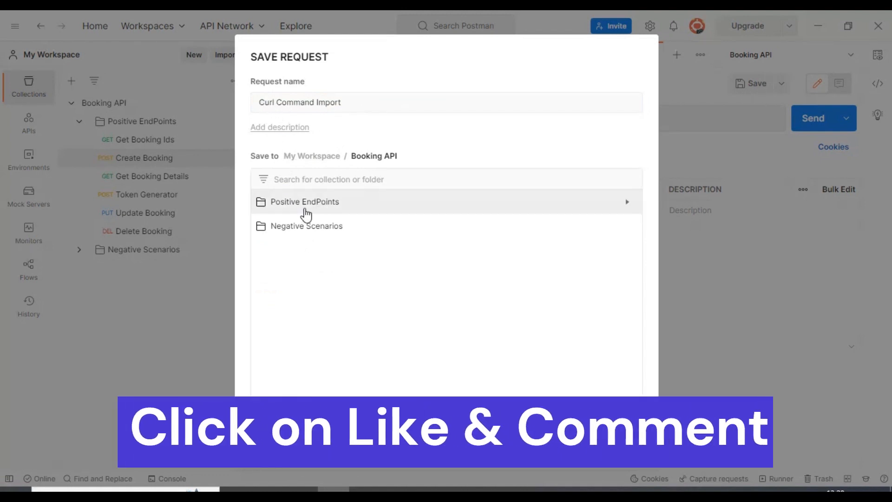
pyautogui.click(304, 201)
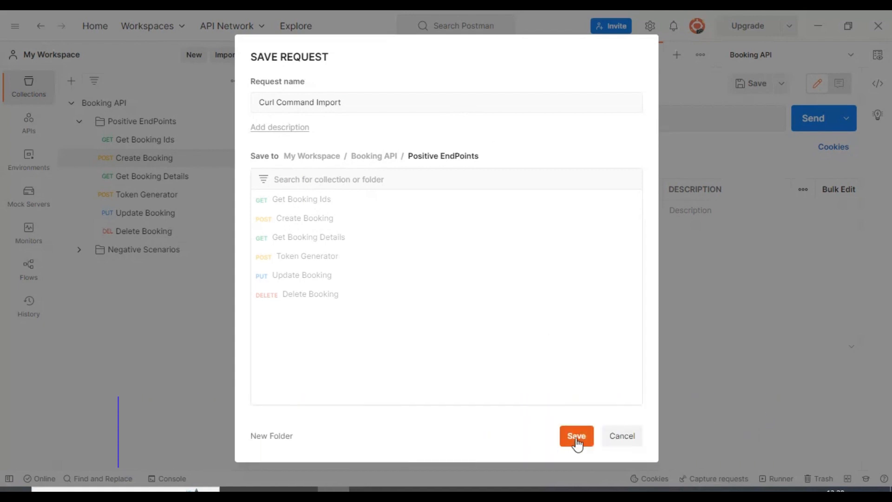
pyautogui.click(576, 436)
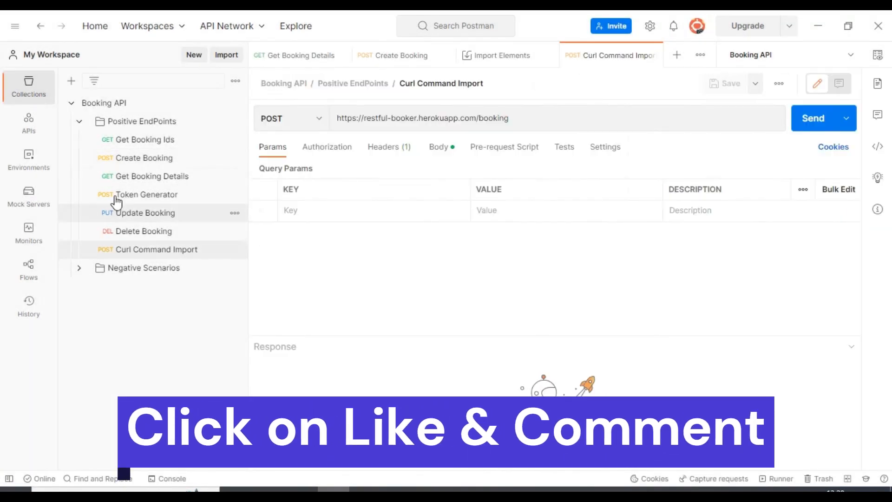
# Send Curl Command Import and view the 200 OK JSON response with the new booking ID.
pyautogui.click(156, 249)
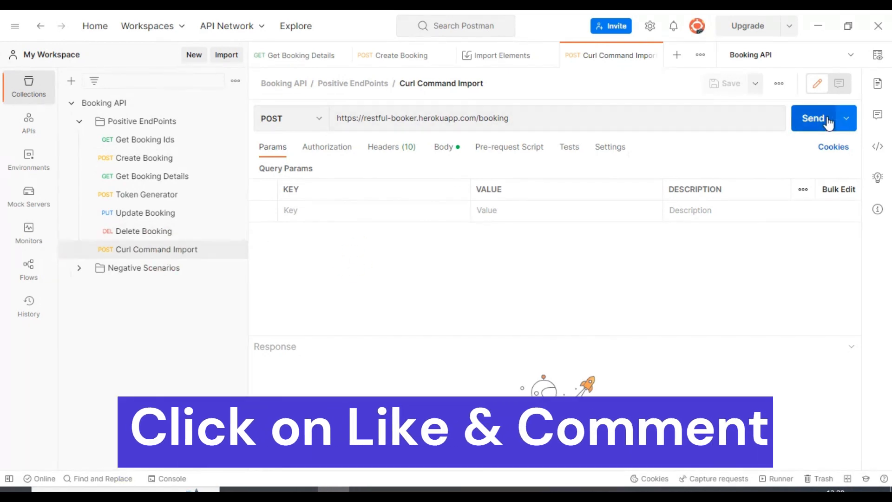
pyautogui.click(818, 118)
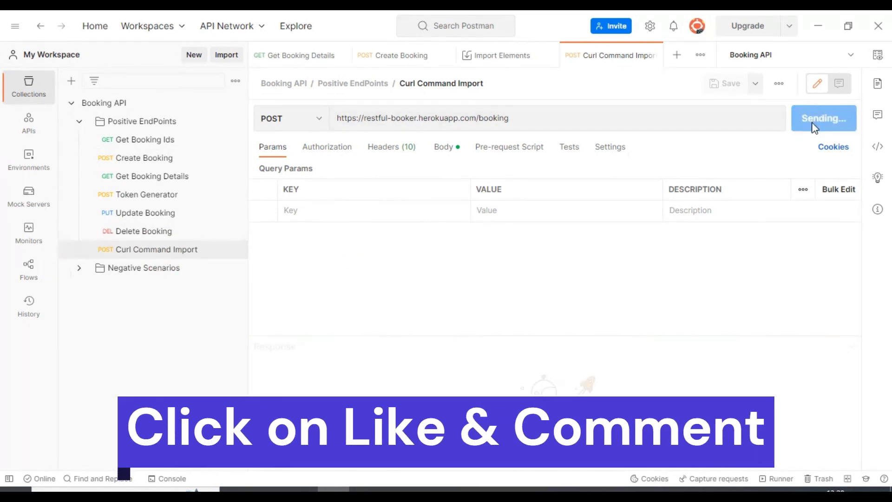
pyautogui.click(819, 119)
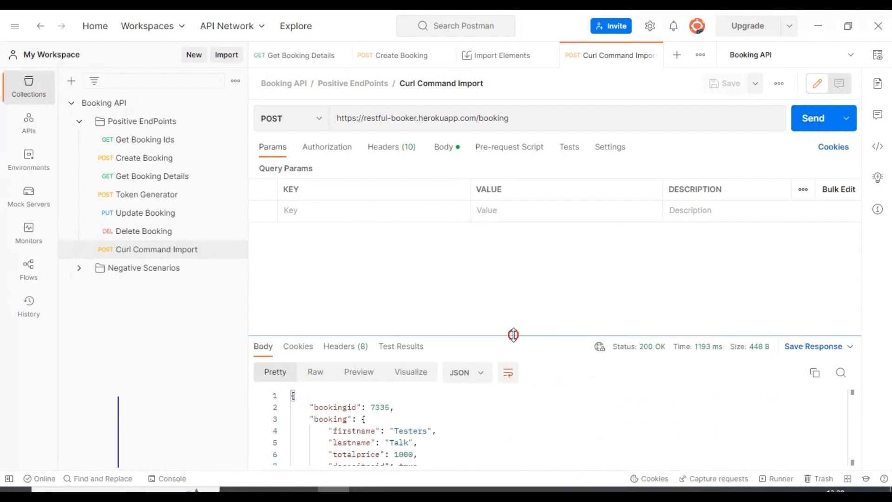
pyautogui.moveTo(513, 335); pyautogui.dragTo(512, 317)
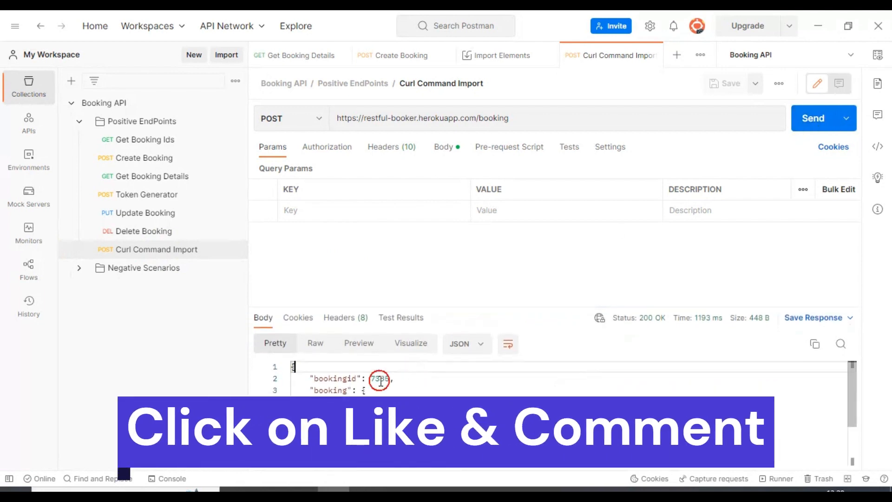